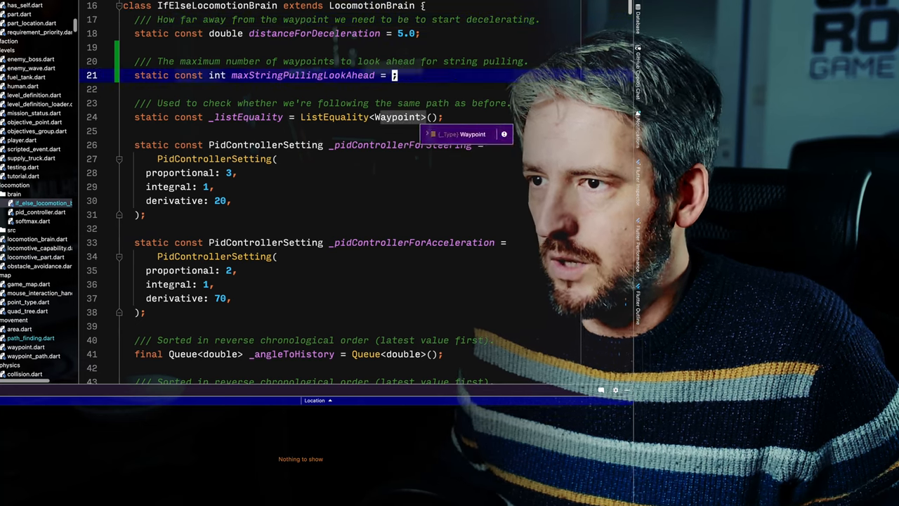
pyautogui.write('5')
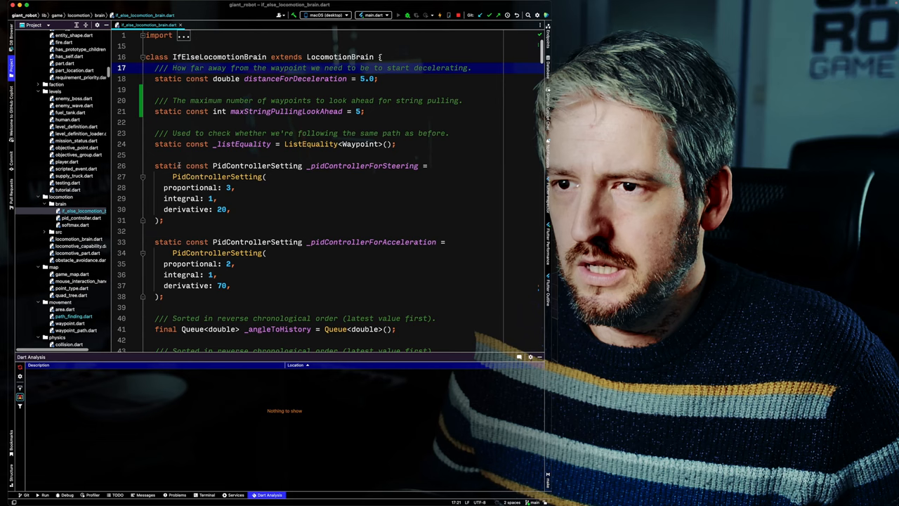
pyautogui.scroll(-3)
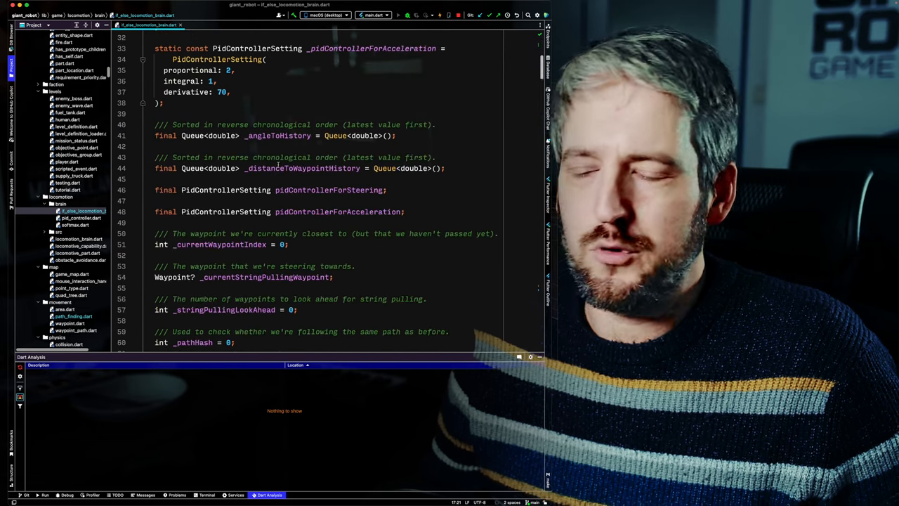
pyautogui.scroll(-3)
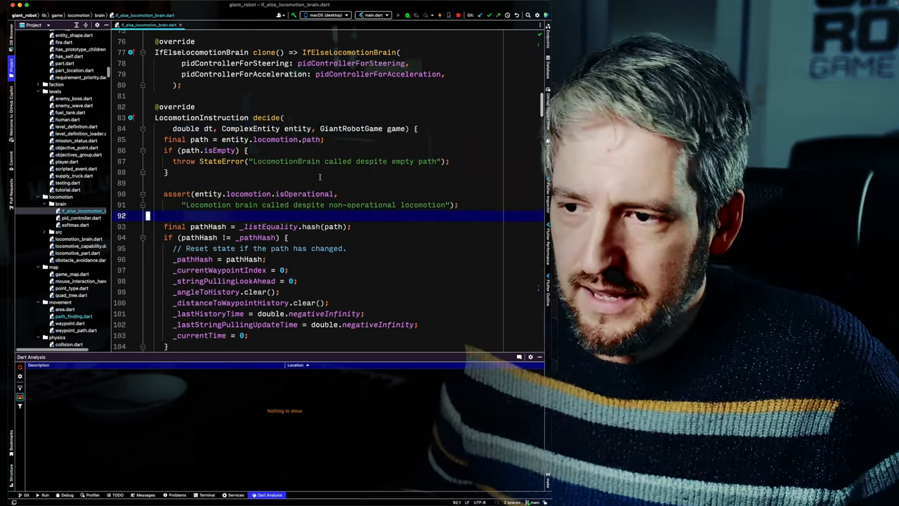
pyautogui.scroll(-3)
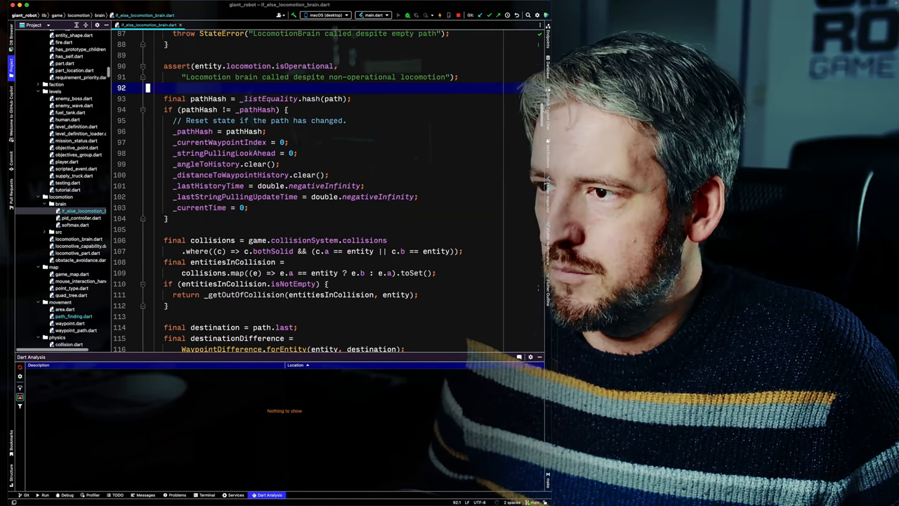
pyautogui.scroll(-3)
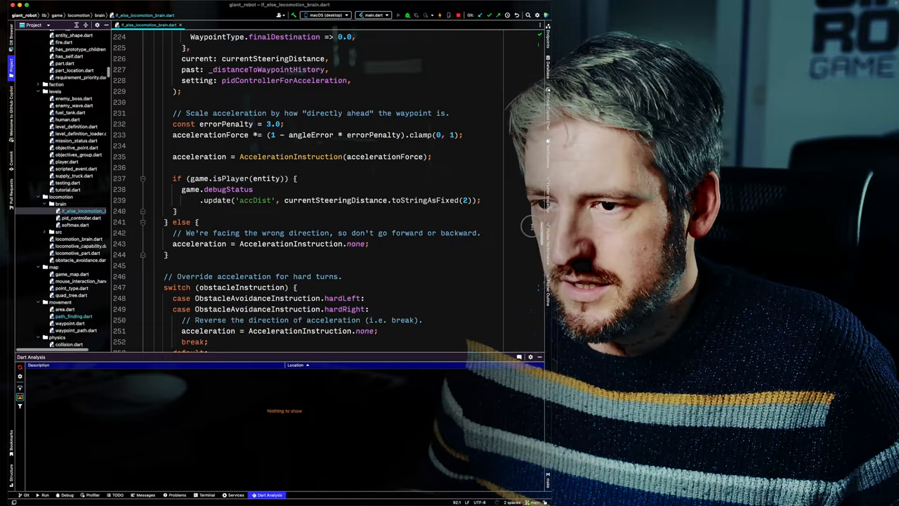
pyautogui.scroll(-3)
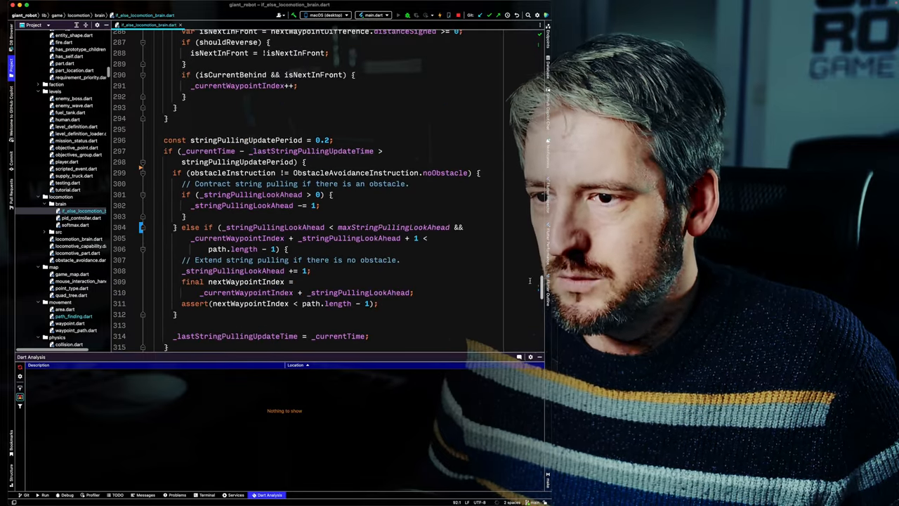
pyautogui.scroll(3)
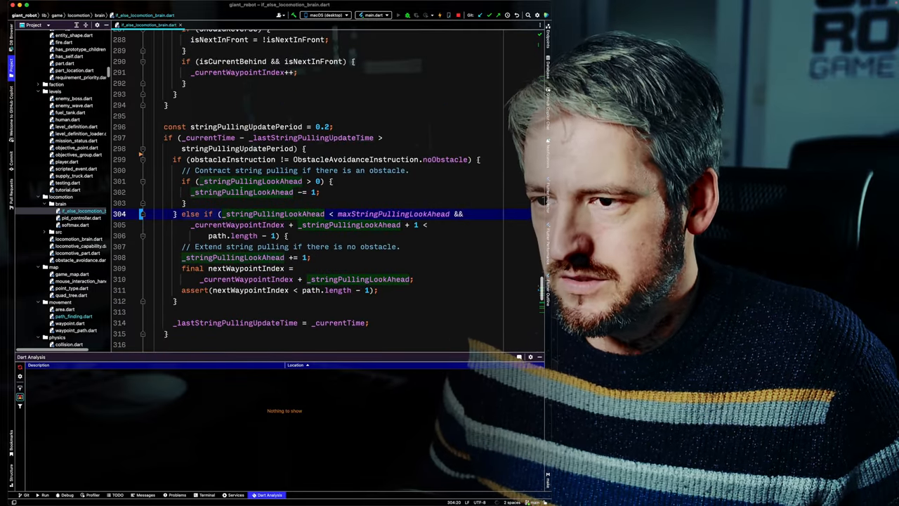
pyautogui.moveTo(250, 214)
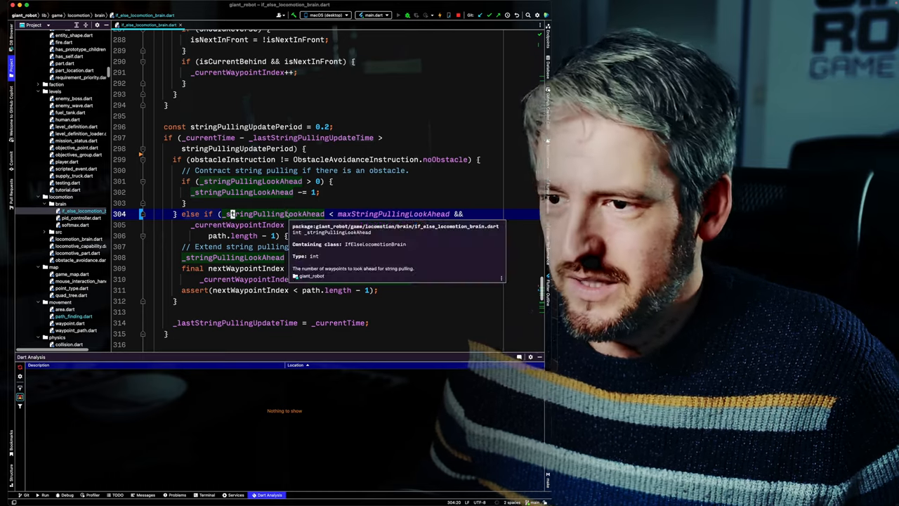